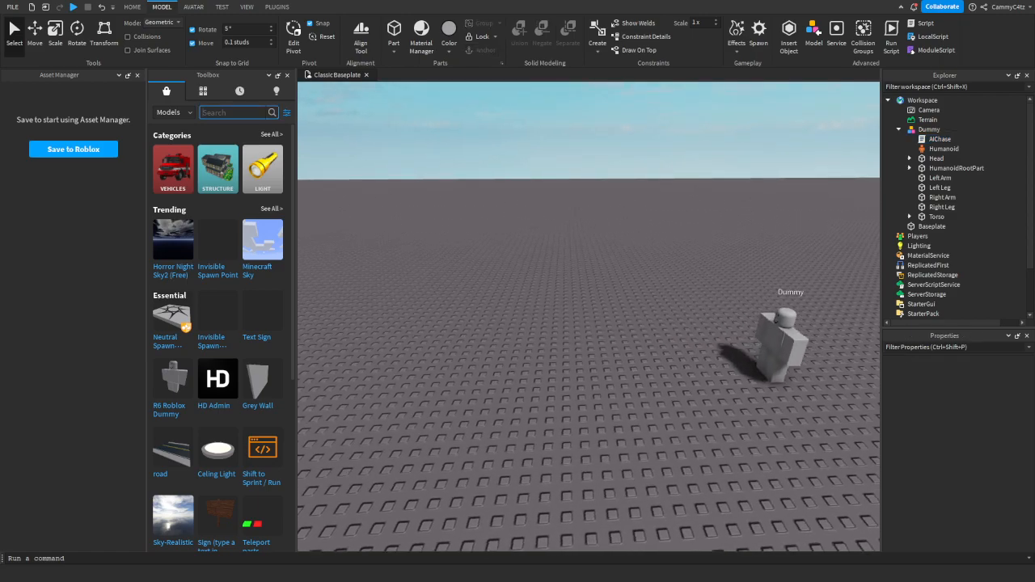
Step: Search the Toolbox models for 'piggy door bot'
text(piggy door bot)
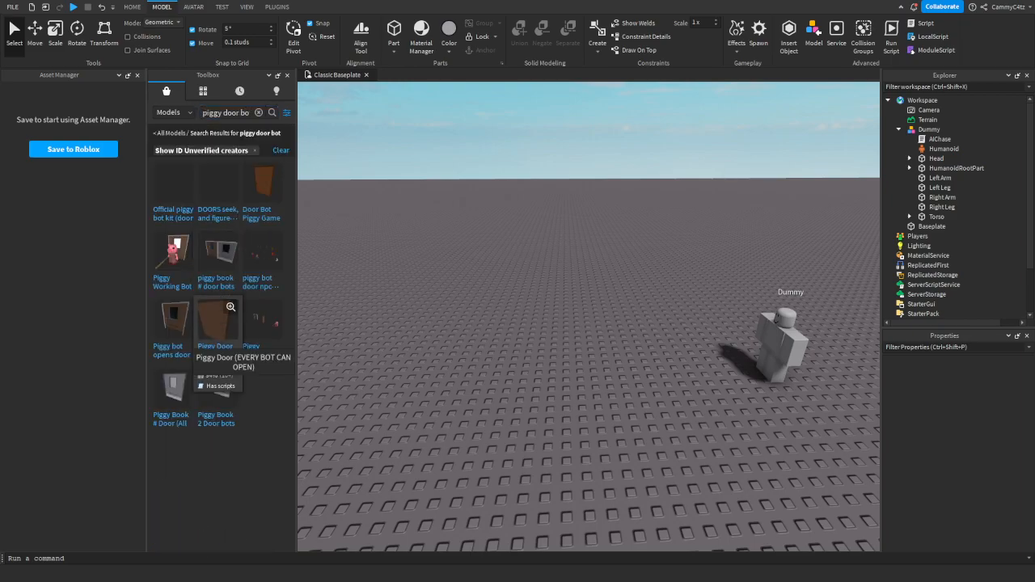
Step: Insert the Piggy Door model from the Toolbox results into the place
click(215, 321)
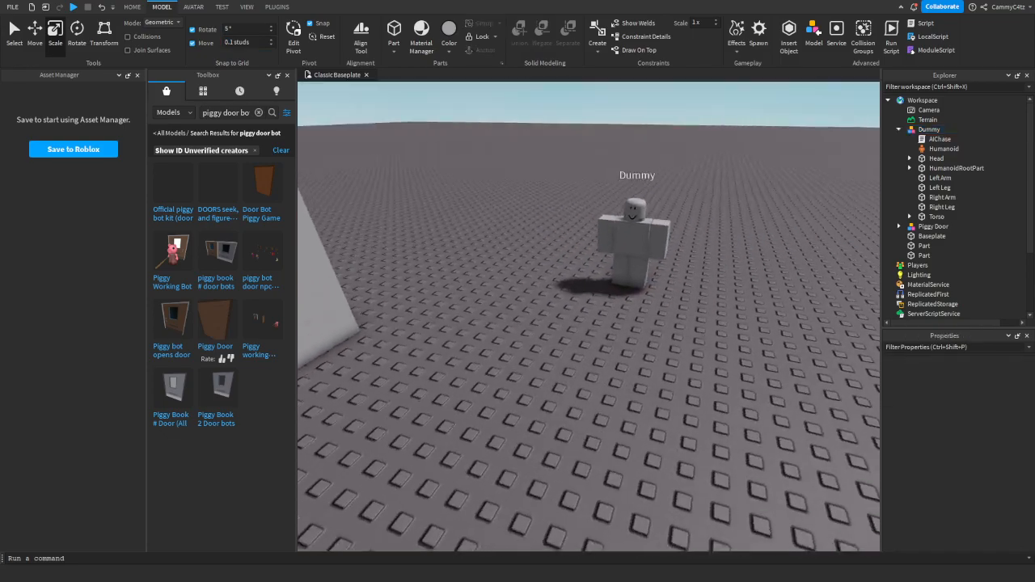
Step: View the Dummy's Humanoid properties to read its walk speed, then return to Home tools
click(944, 149)
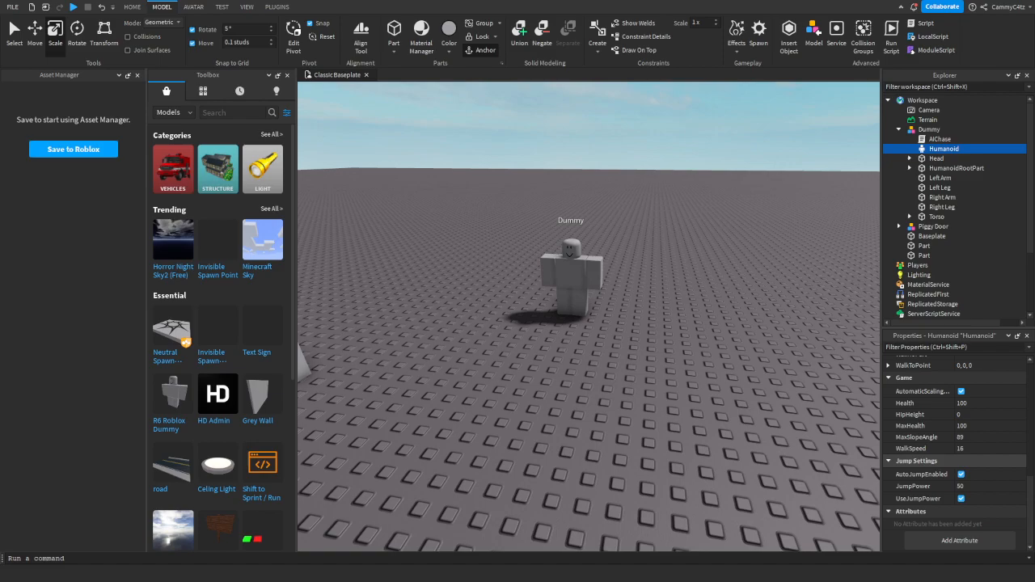
click(961, 448)
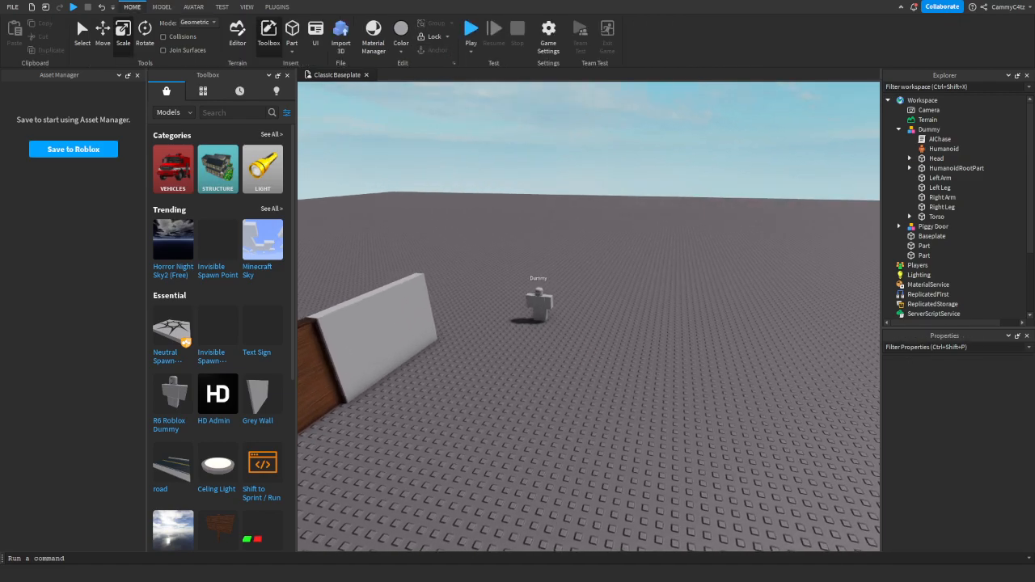
Step: Position the Piggy Door in the gap between the stretched grey wall parts
click(470, 29)
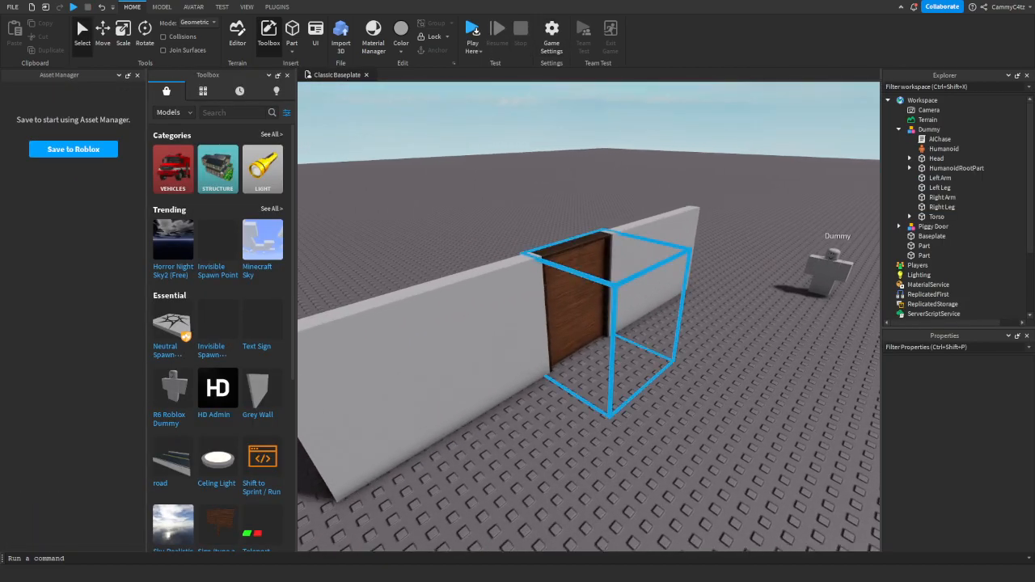
Step: Open the Script under Piggy Door > DoorItself > DoorFrame in the editor
click(934, 227)
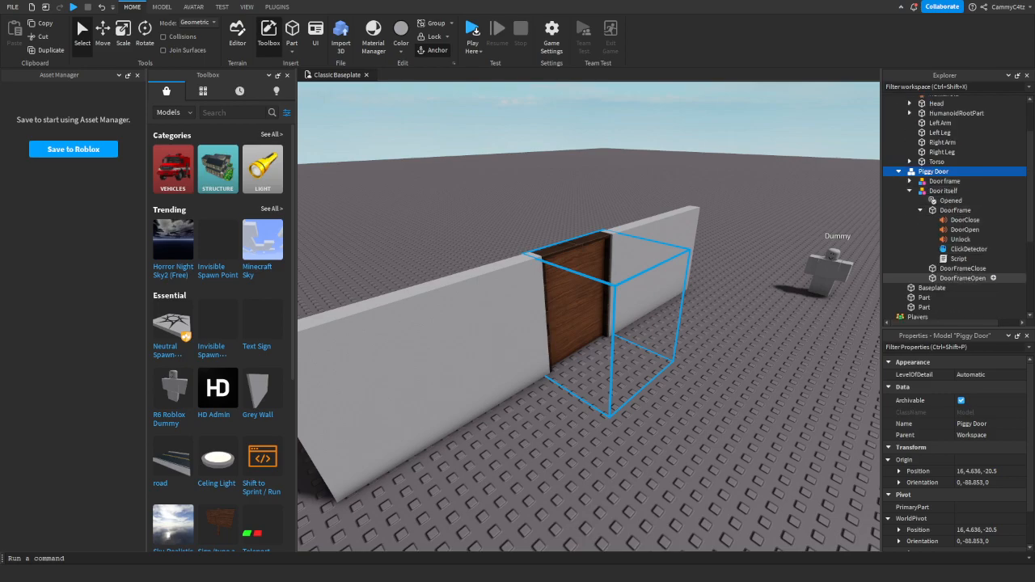
click(959, 259)
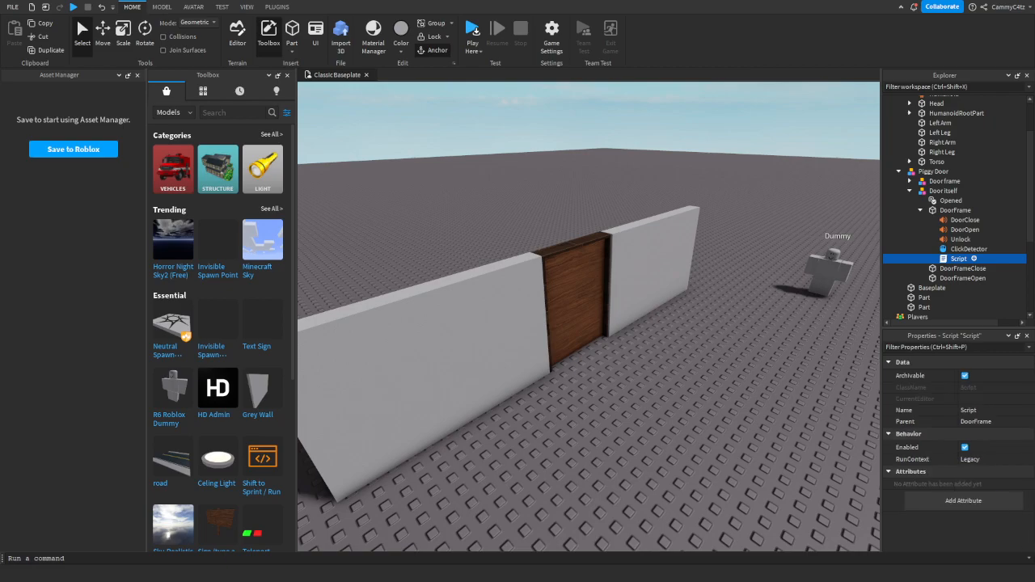
double_click(959, 258)
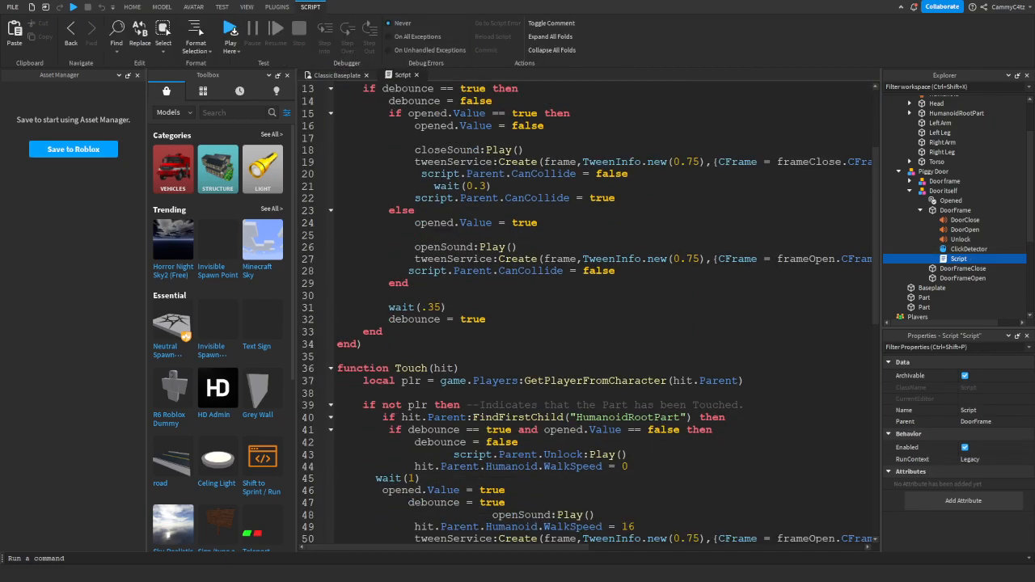
Step: Set the script's WalkSpeed at line 49 to 13 to match the Dummy, then start a playtest
scroll(down, 3)
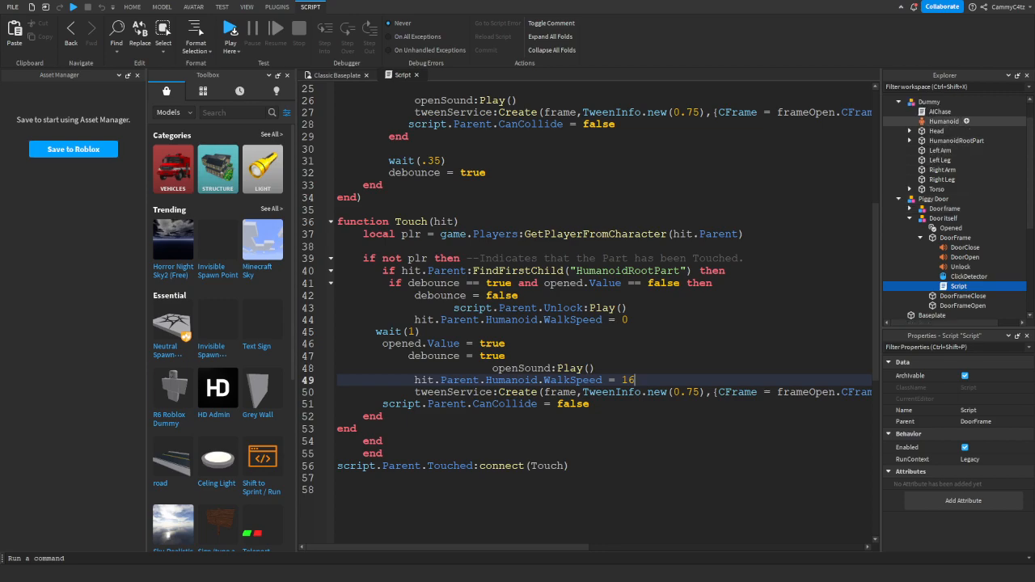
click(945, 120)
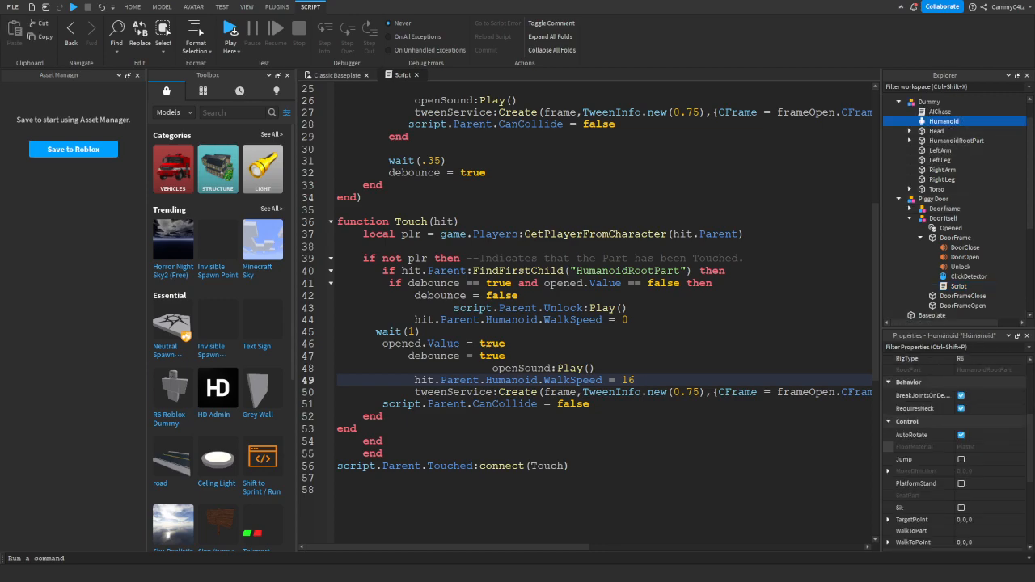
scroll(down, 3)
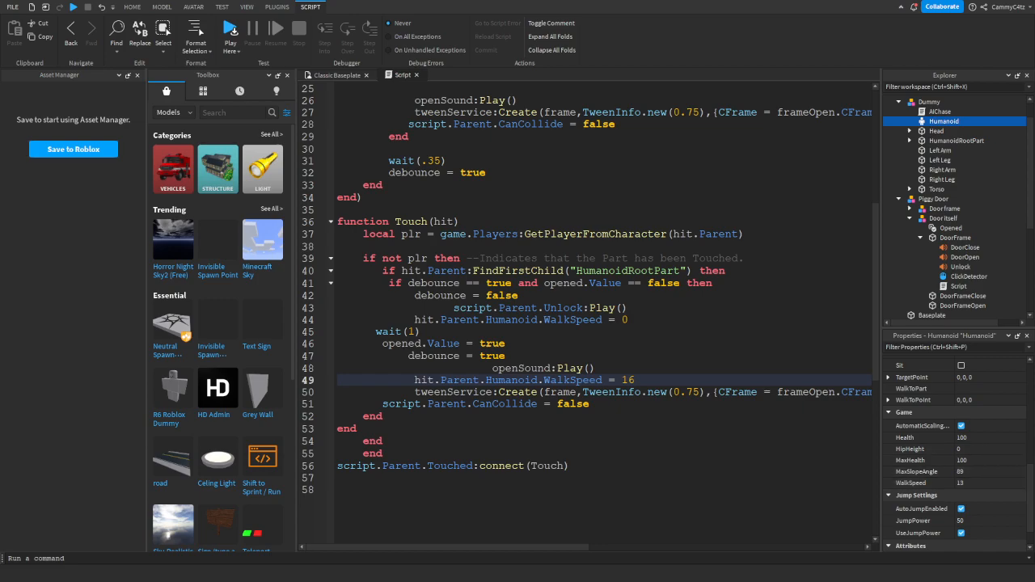
text(13)
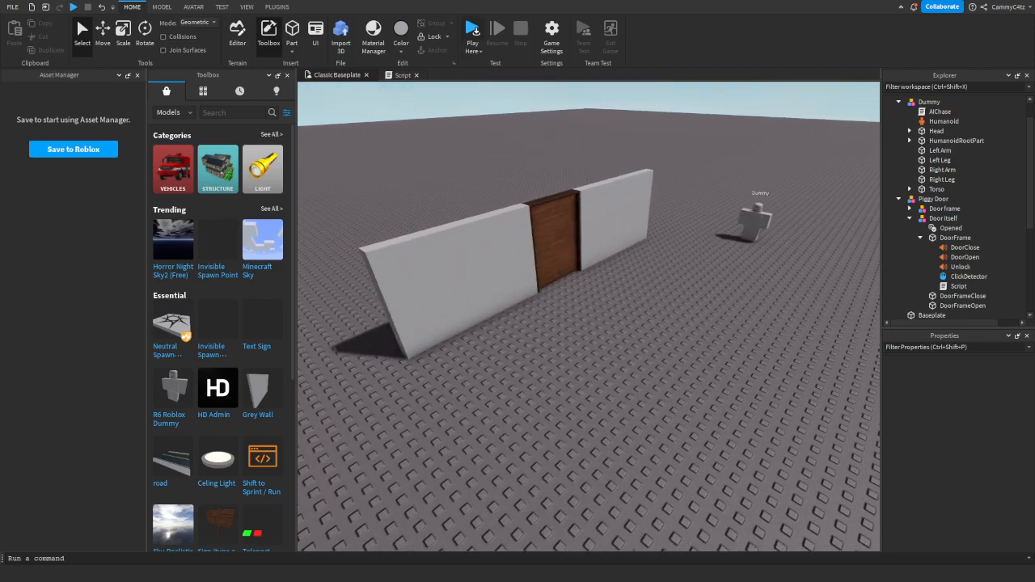
click(472, 29)
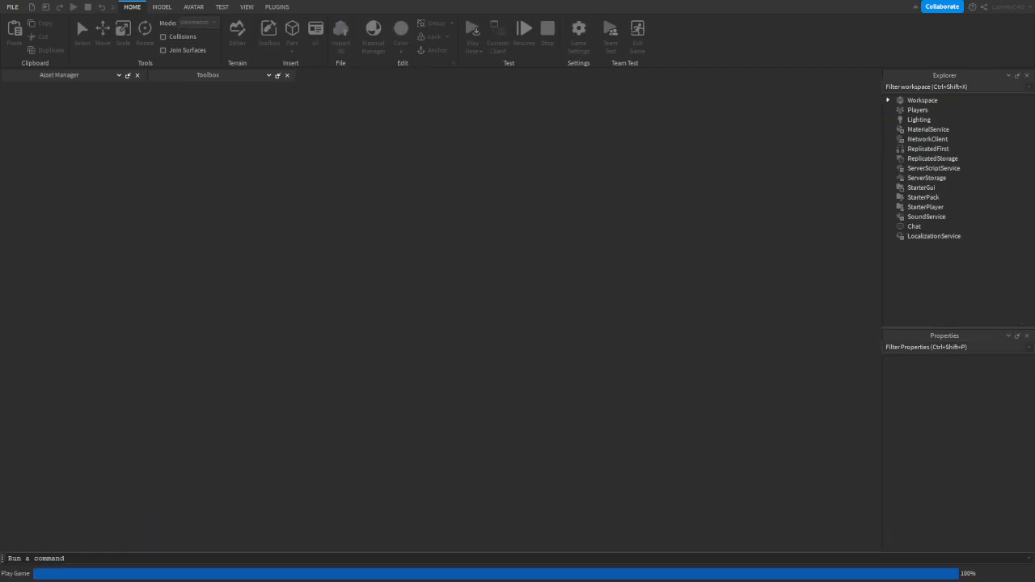